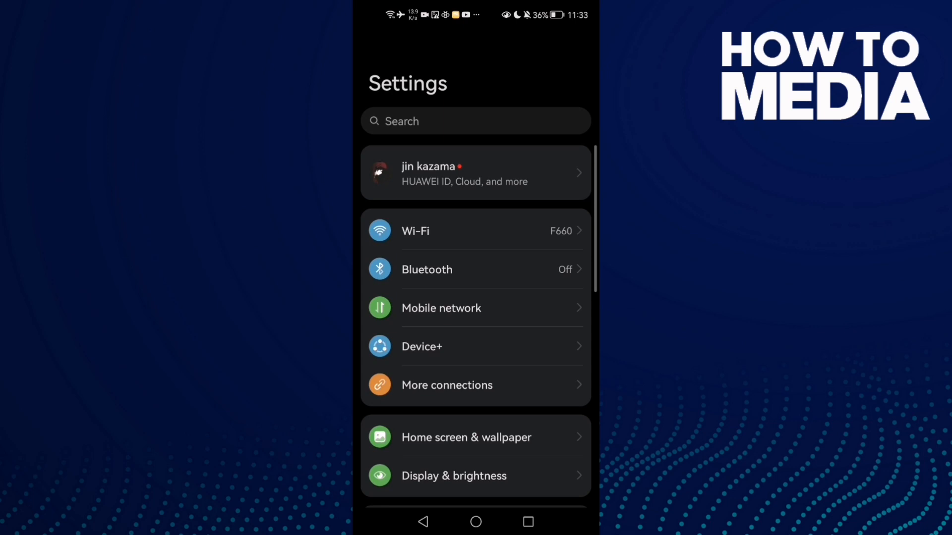
# Step: Search the installed apps list for 'xbox' to isolate the Xbox app
pyautogui.scroll(-3)
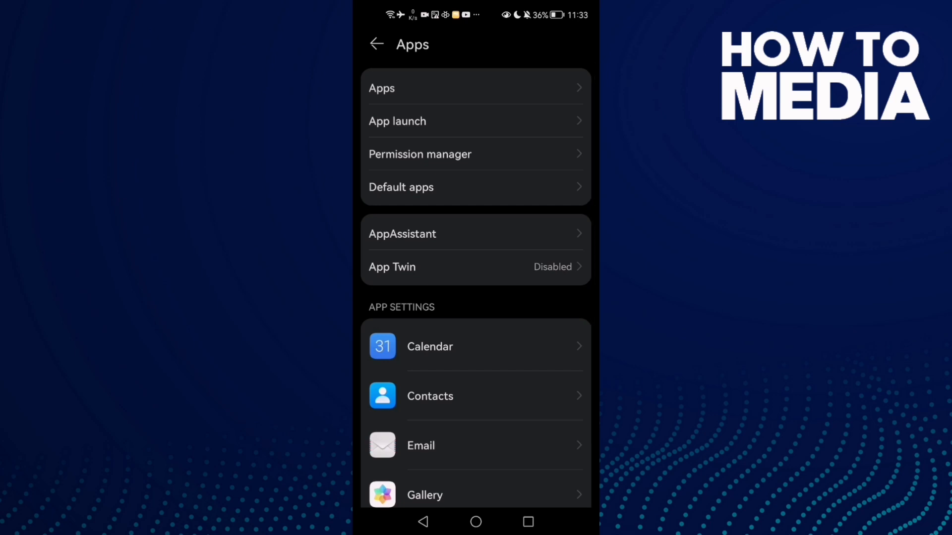
pyautogui.write('xbox')
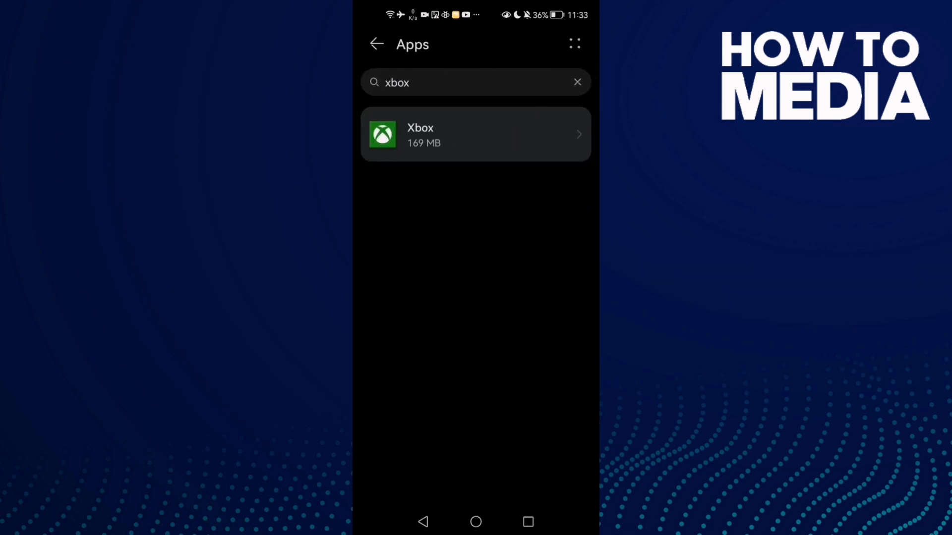
pyautogui.click(576, 82)
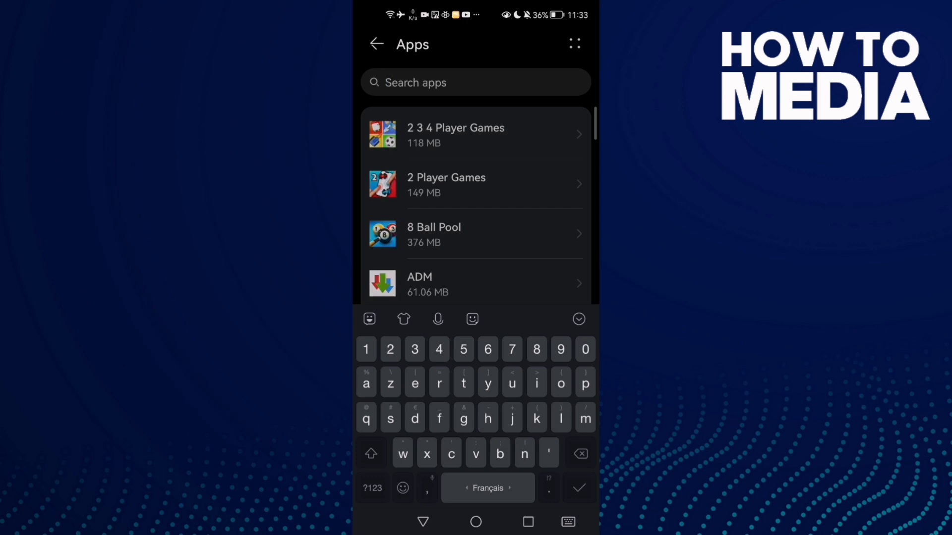
pyautogui.write('x')
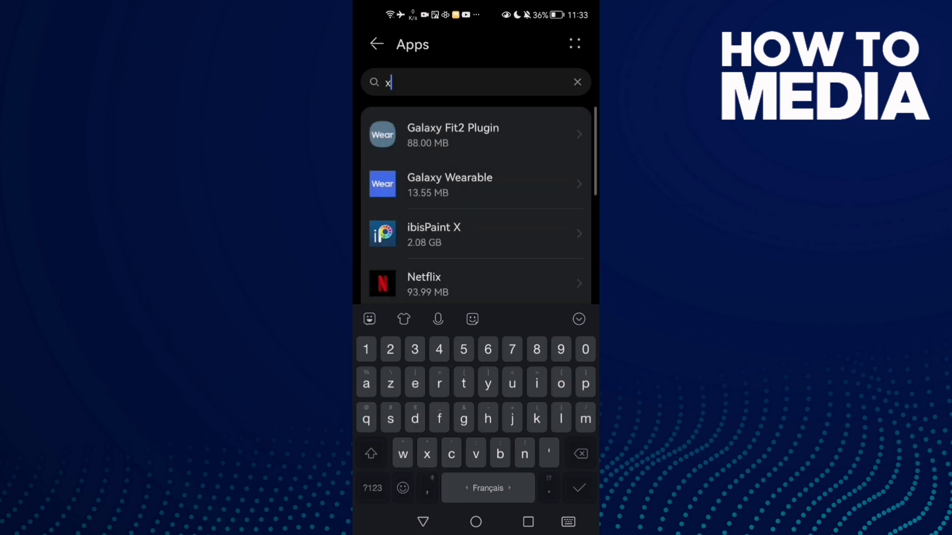
pyautogui.write('bo')
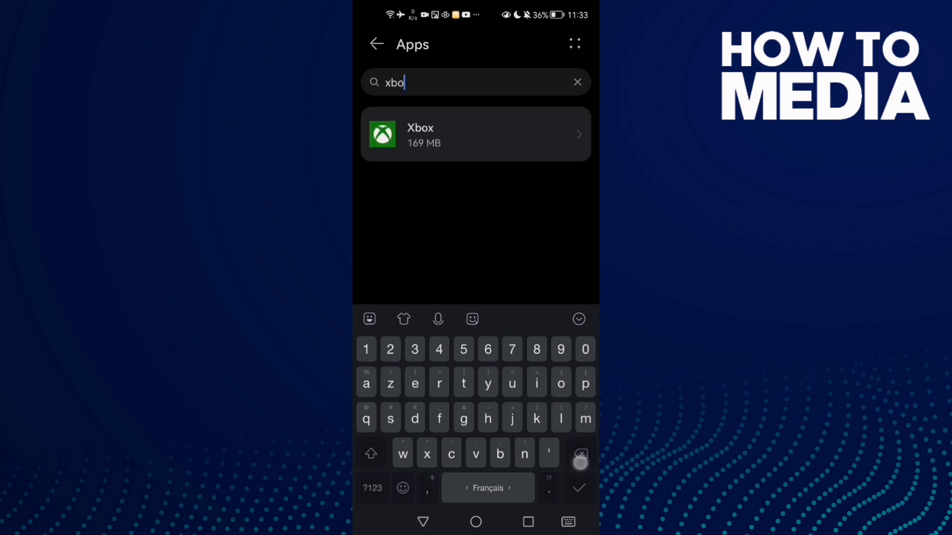
pyautogui.write('x')
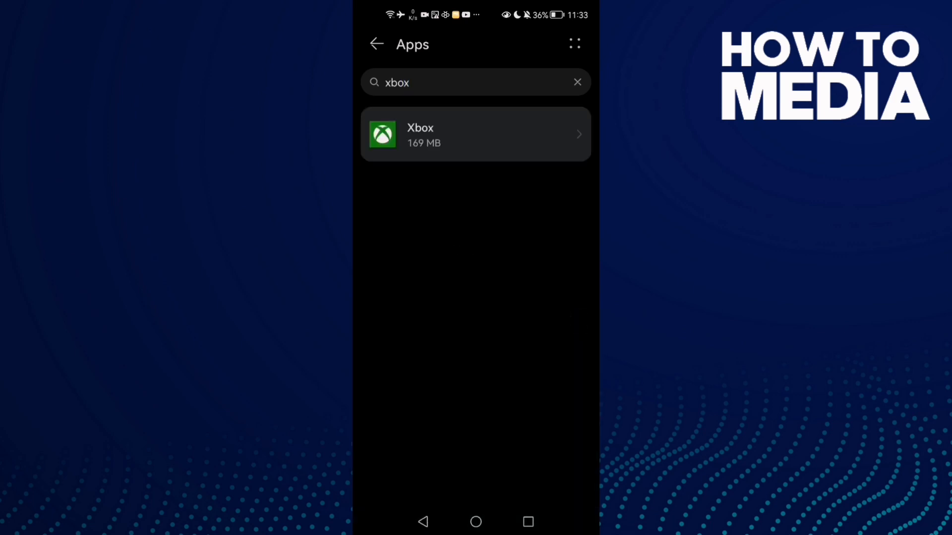
pyautogui.click(475, 134)
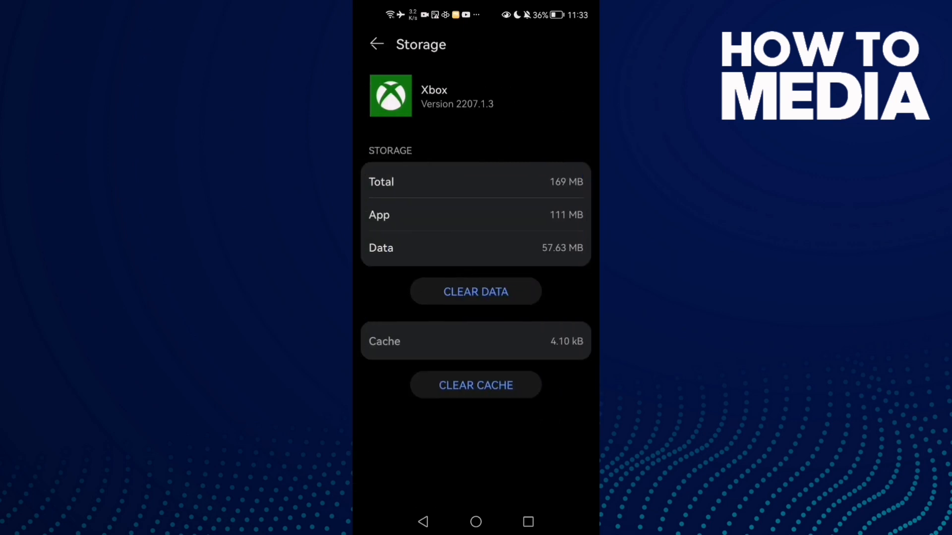
# Step: Review Xbox's allowed permissions (camera, location, microphone, storage) and return to App info
pyautogui.click(375, 44)
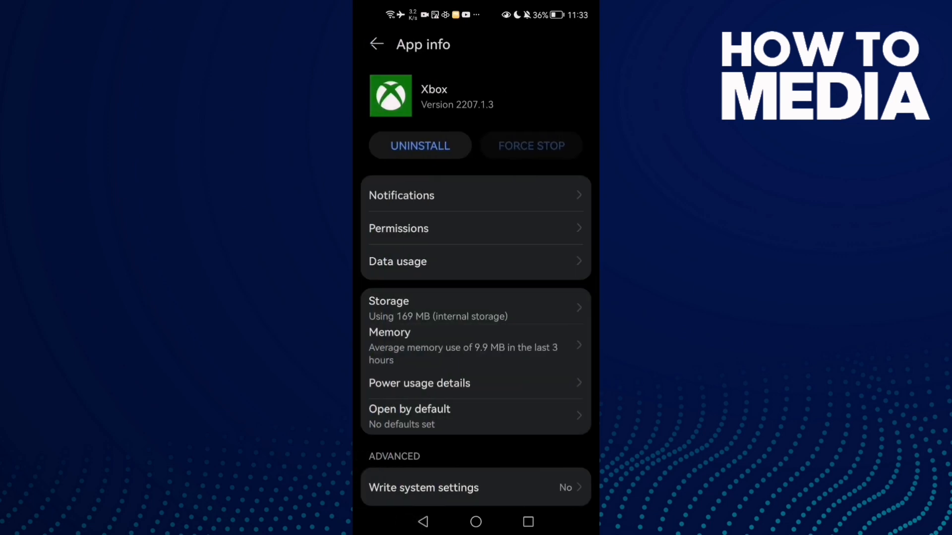
pyautogui.click(399, 228)
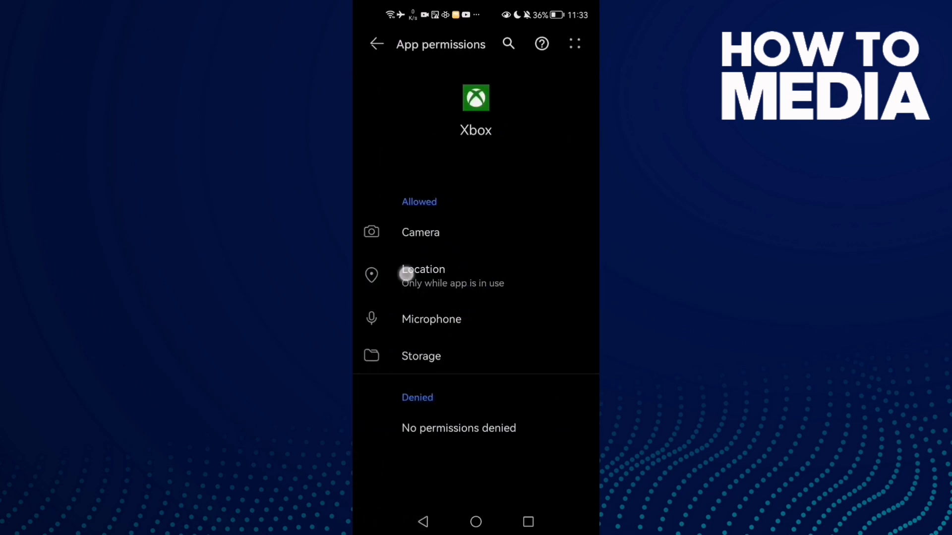
pyautogui.click(377, 42)
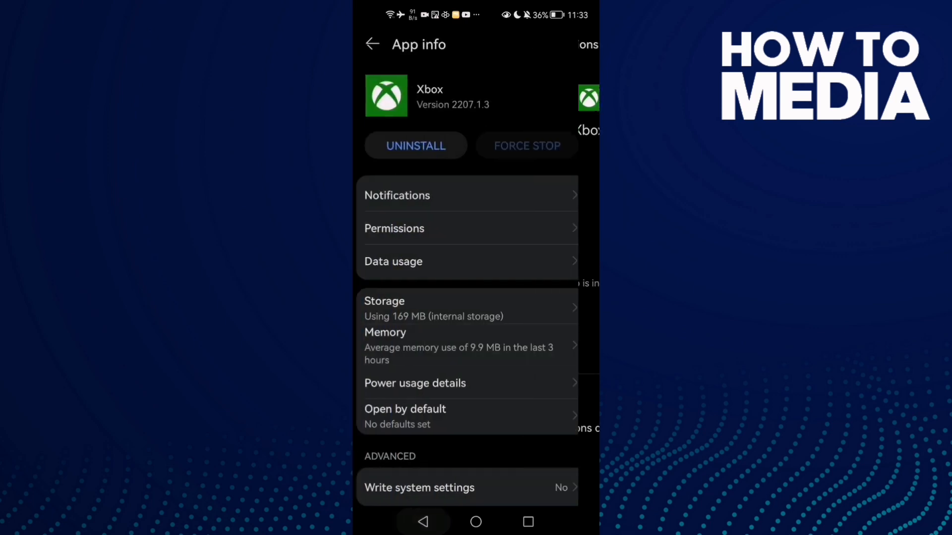
pyautogui.scroll(3)
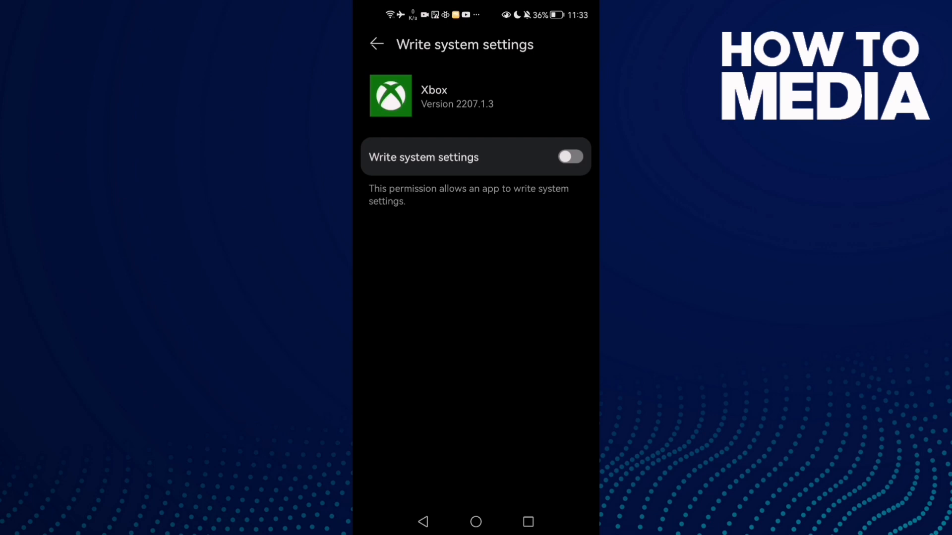
pyautogui.click(423, 521)
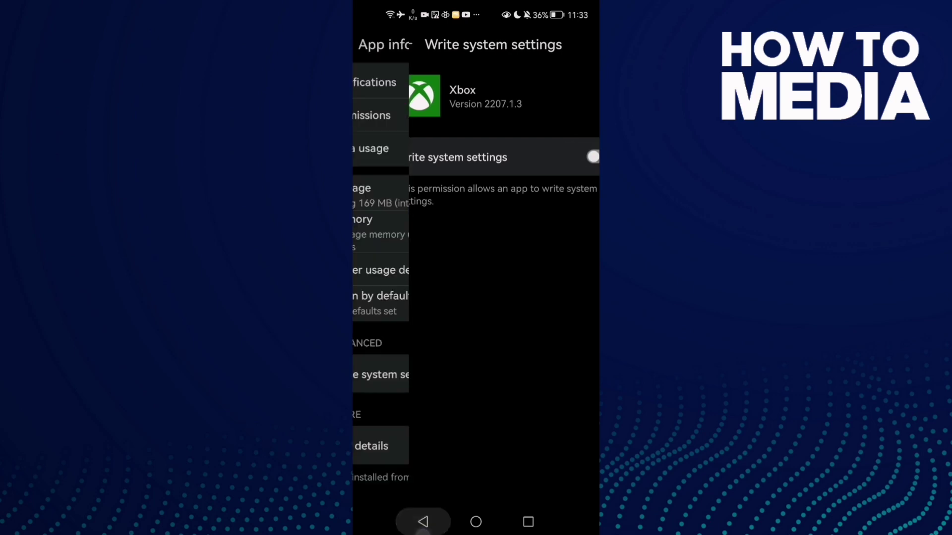
pyautogui.click(423, 522)
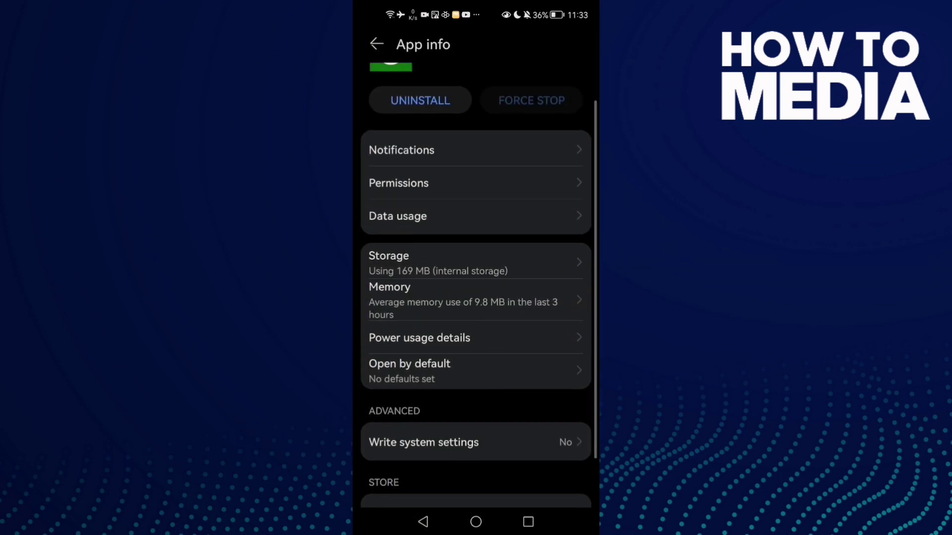